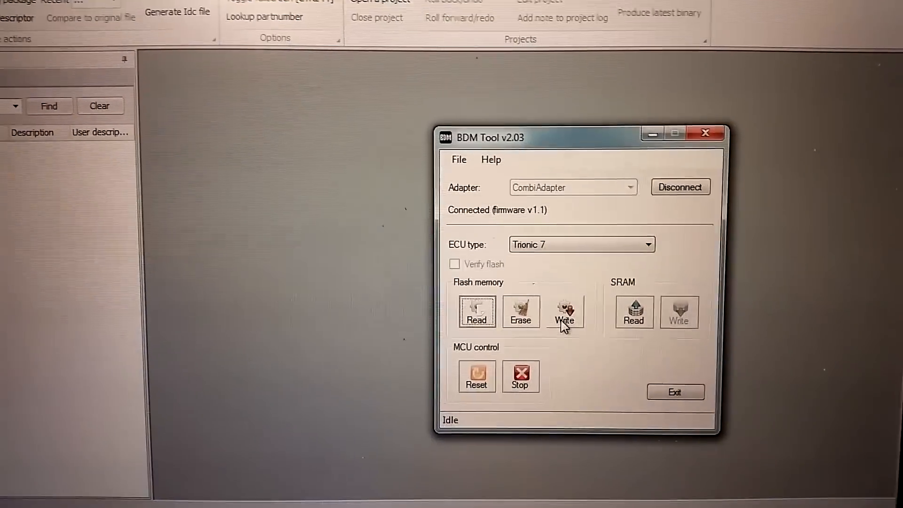
Start the Trionic 7 flash write and confirm erasing the existing flash contents
click(565, 312)
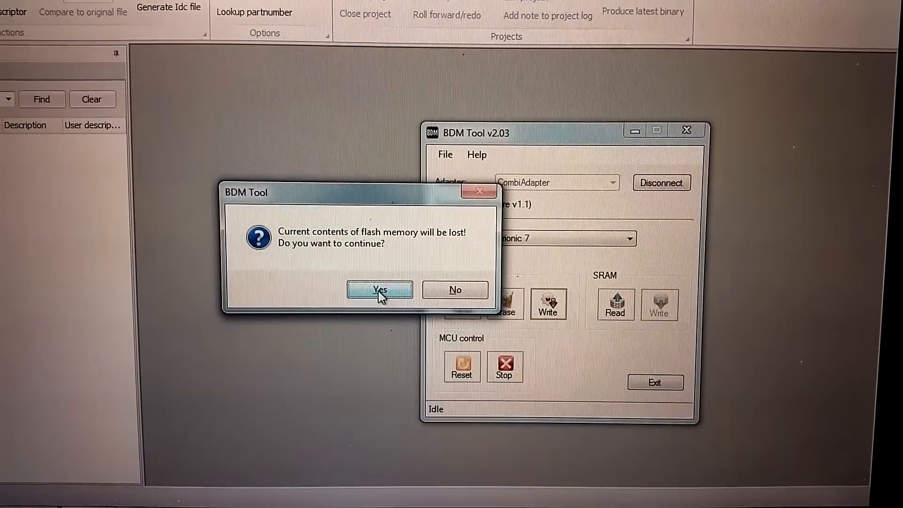
click(379, 289)
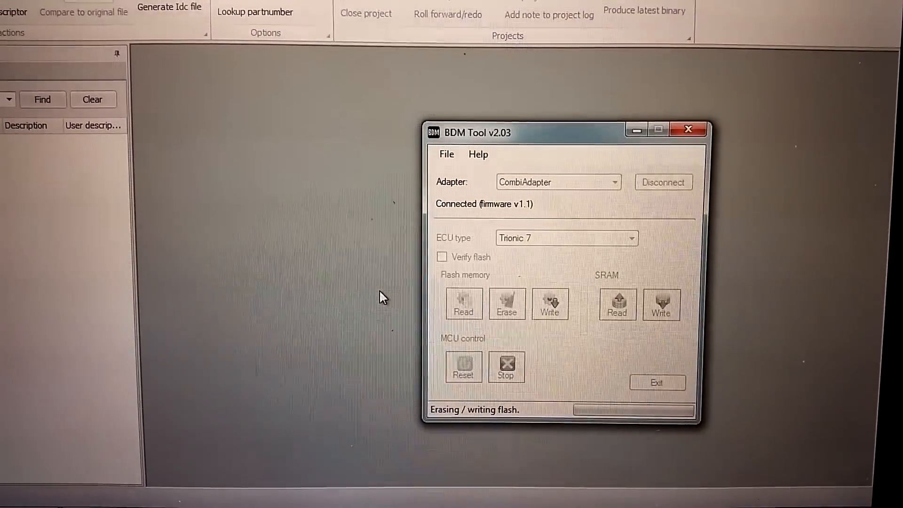